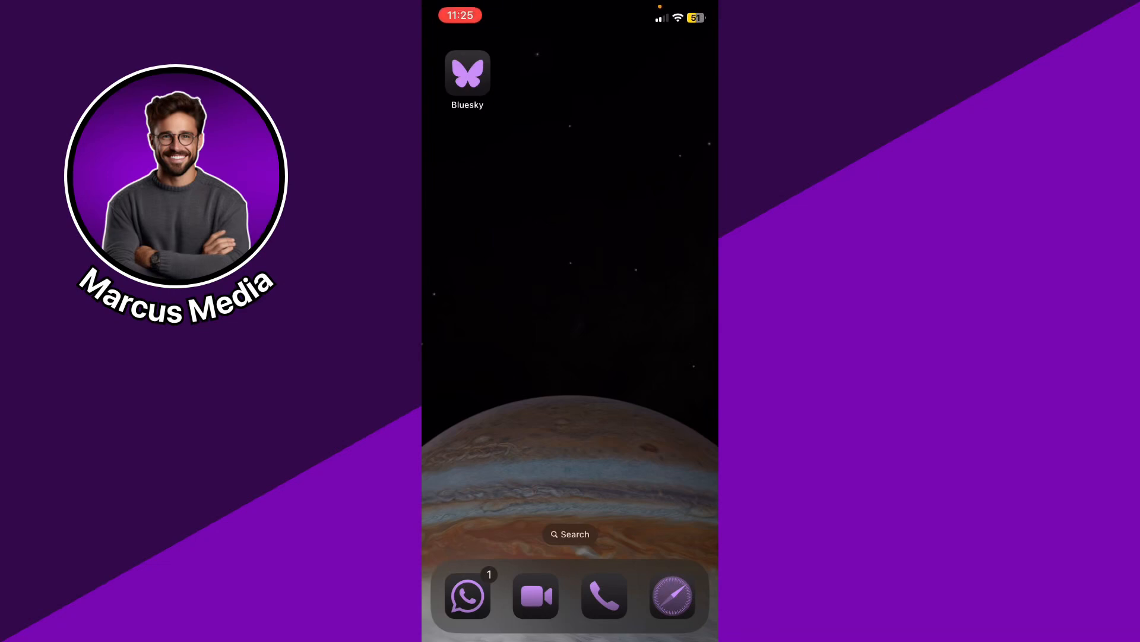
# Launch Bluesky and reach the Notifications page via the navigation menu
pyautogui.click(467, 75)
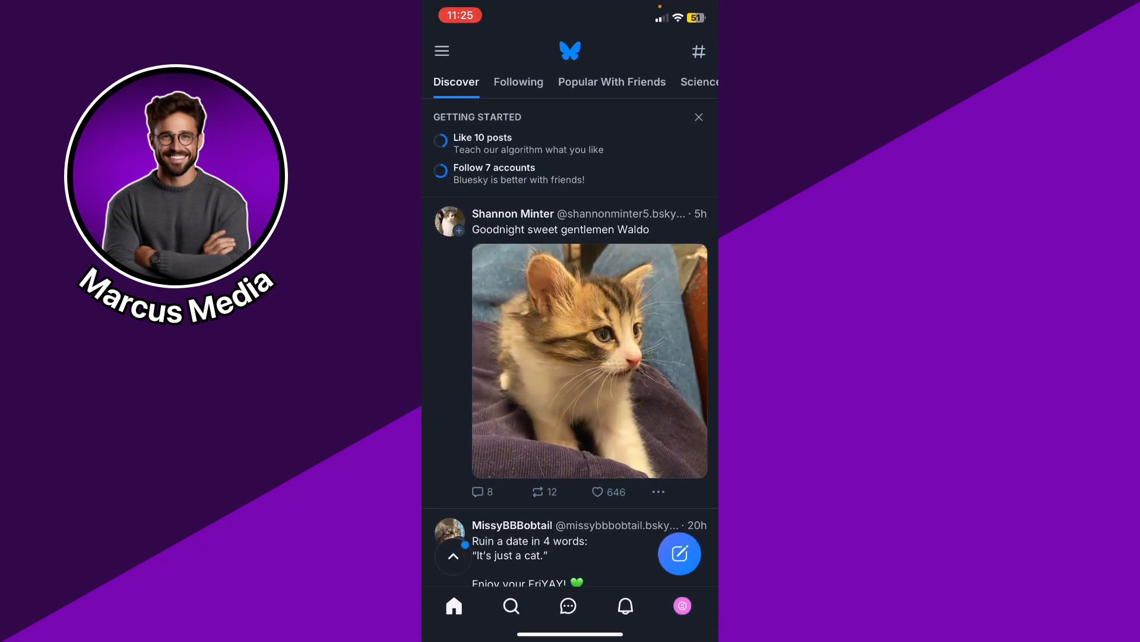
pyautogui.click(442, 51)
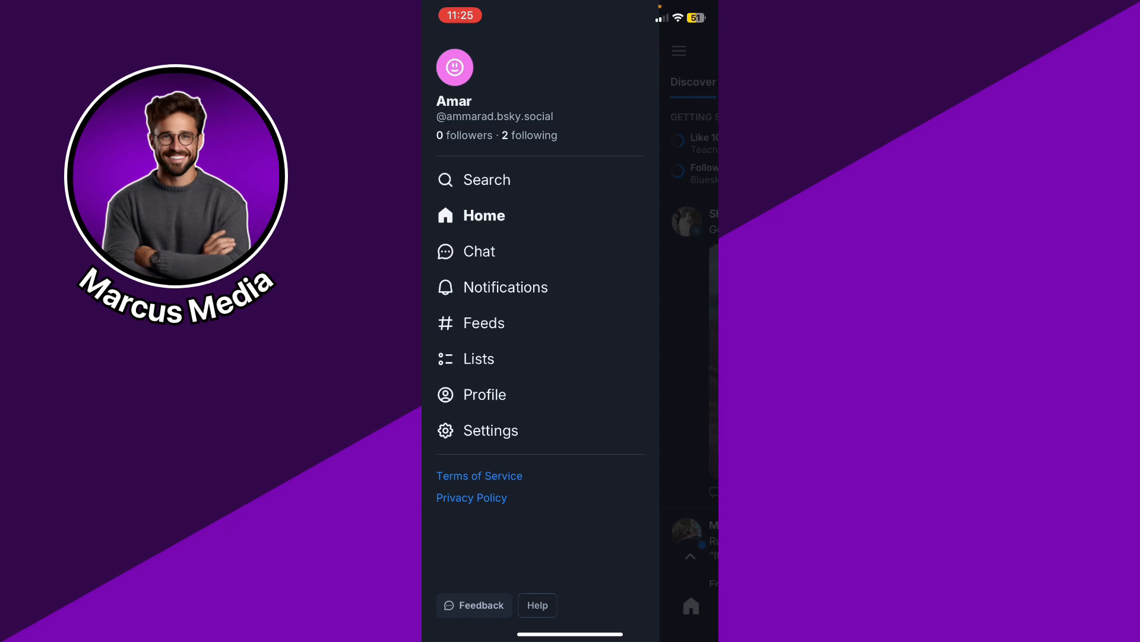
pyautogui.click(505, 286)
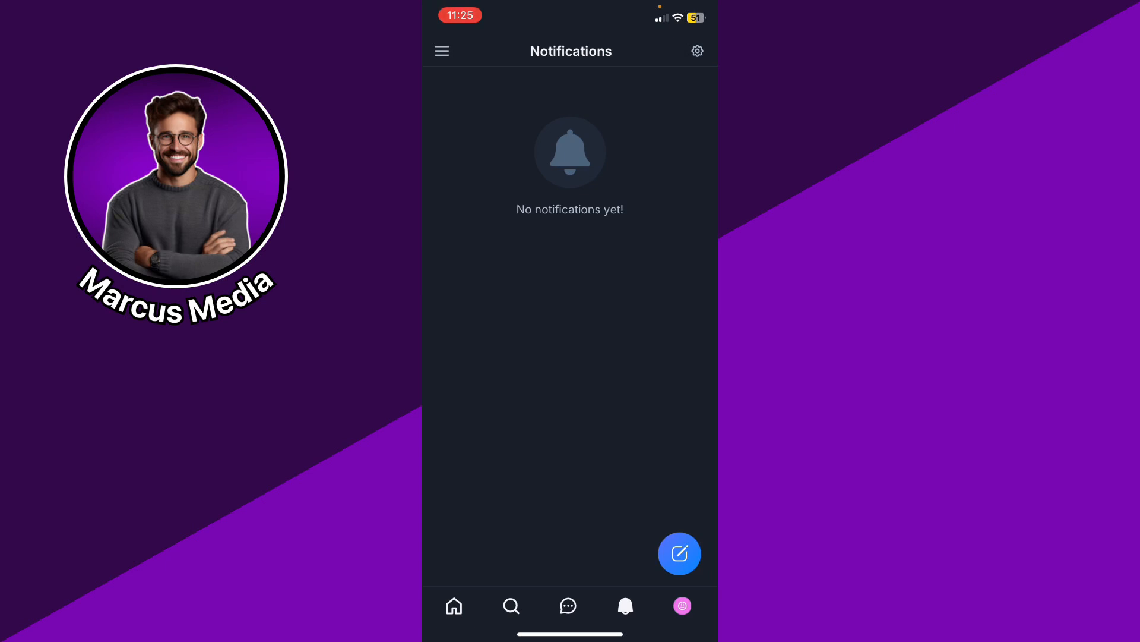
# Switch on 'Enable priority notifications' in Bluesky's Notification Settings
pyautogui.click(697, 51)
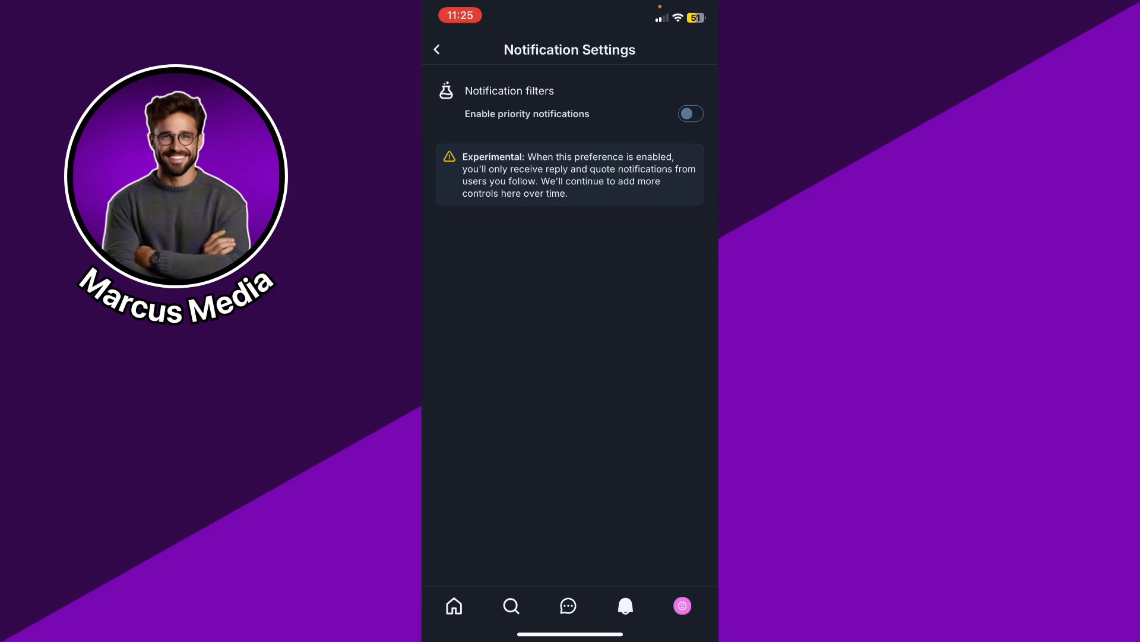
pyautogui.click(689, 114)
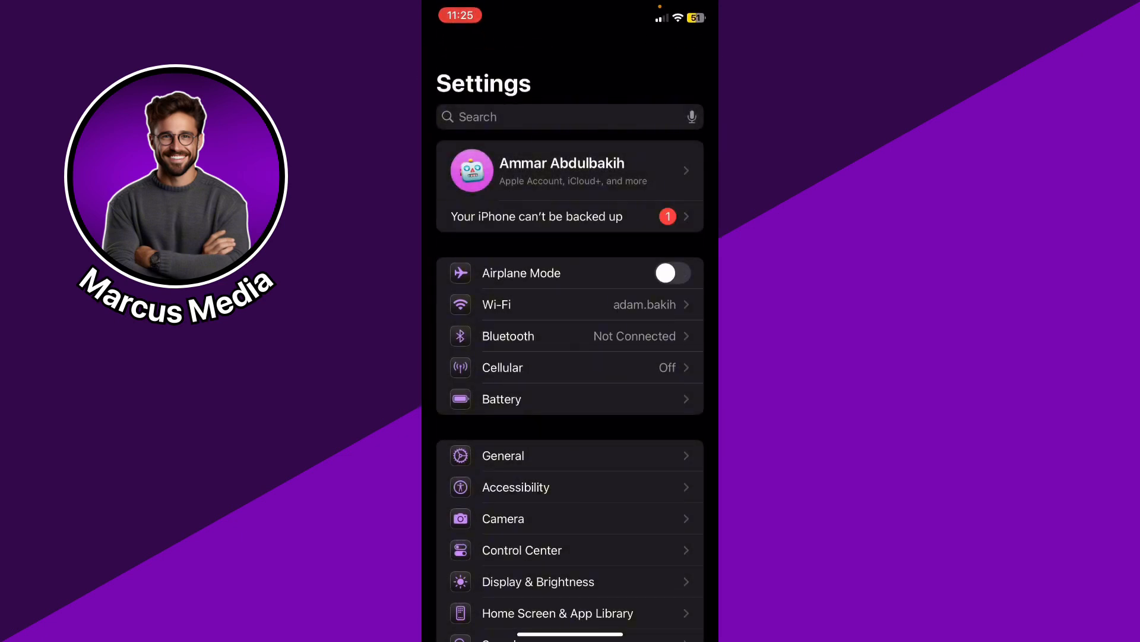
# Browse the iOS Settings per-app notification list, then reopen the Notifications page
pyautogui.scroll(-3)
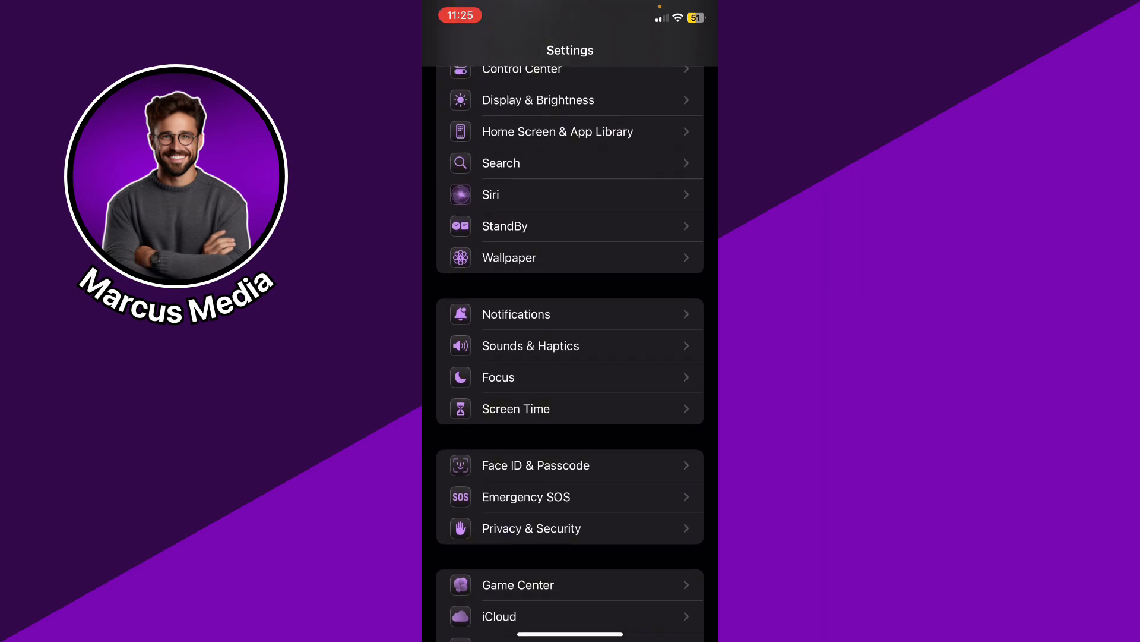
pyautogui.click(516, 313)
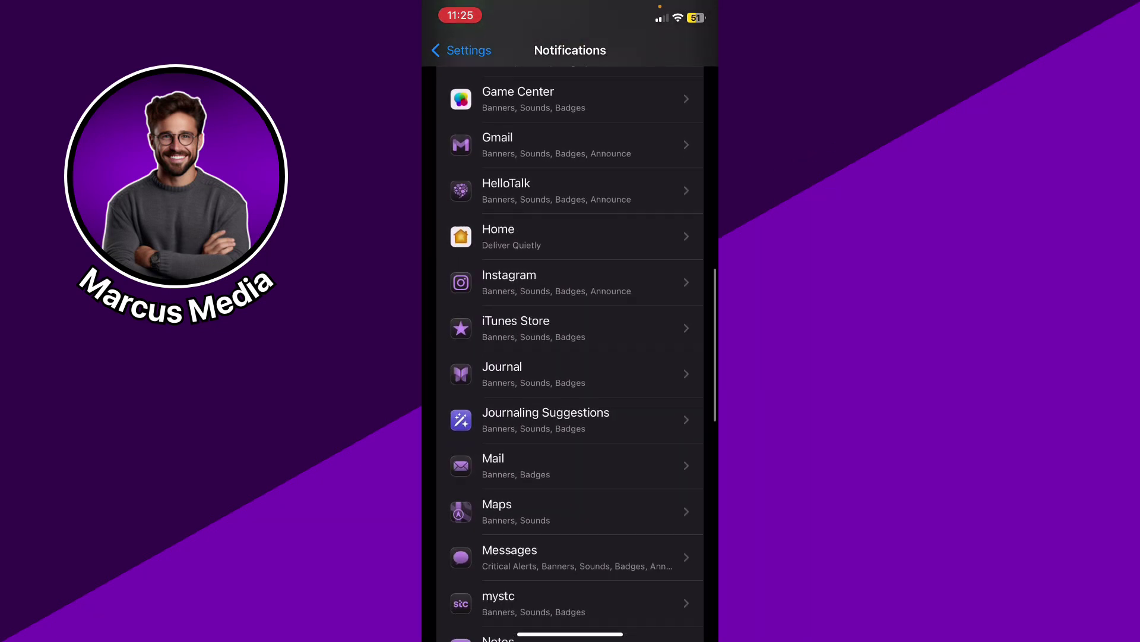
pyautogui.scroll(-3)
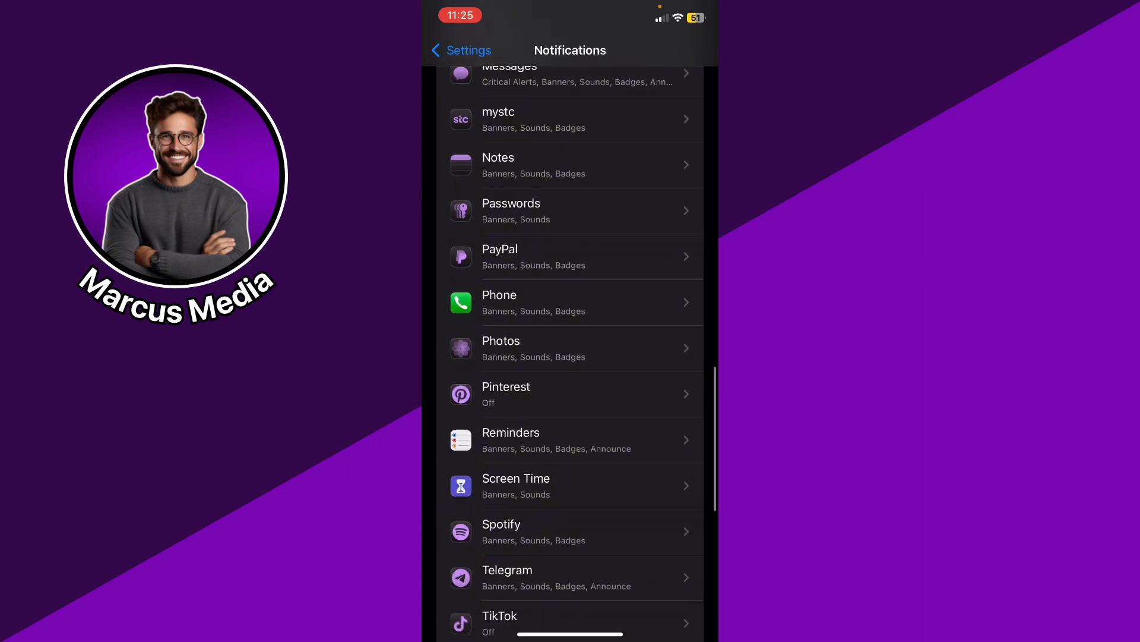
pyautogui.scroll(-3)
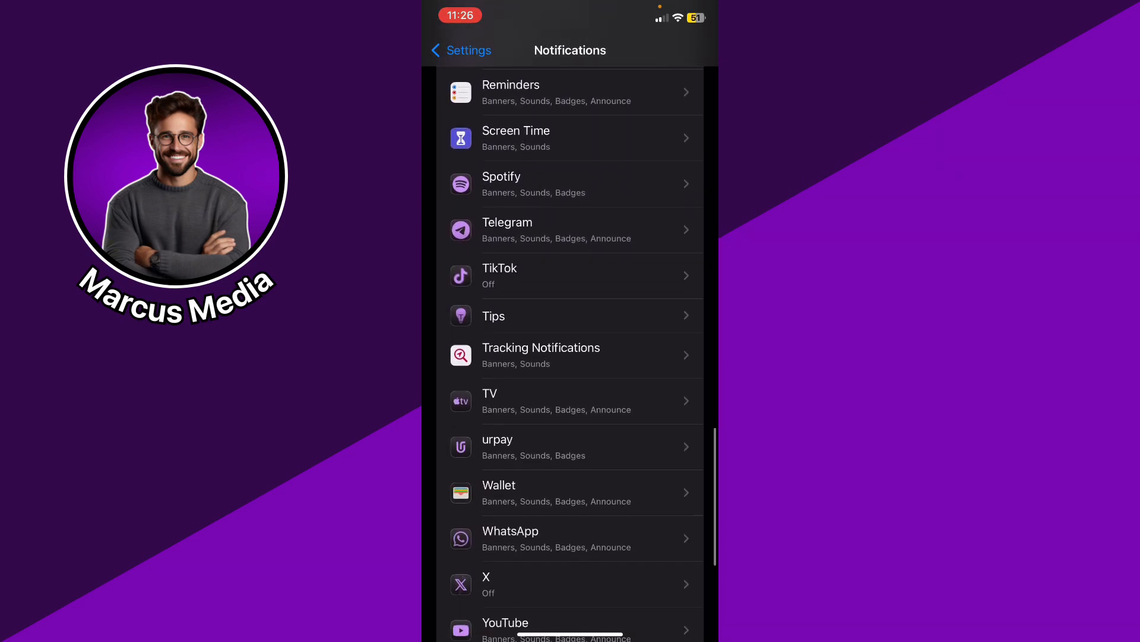
pyautogui.scroll(3)
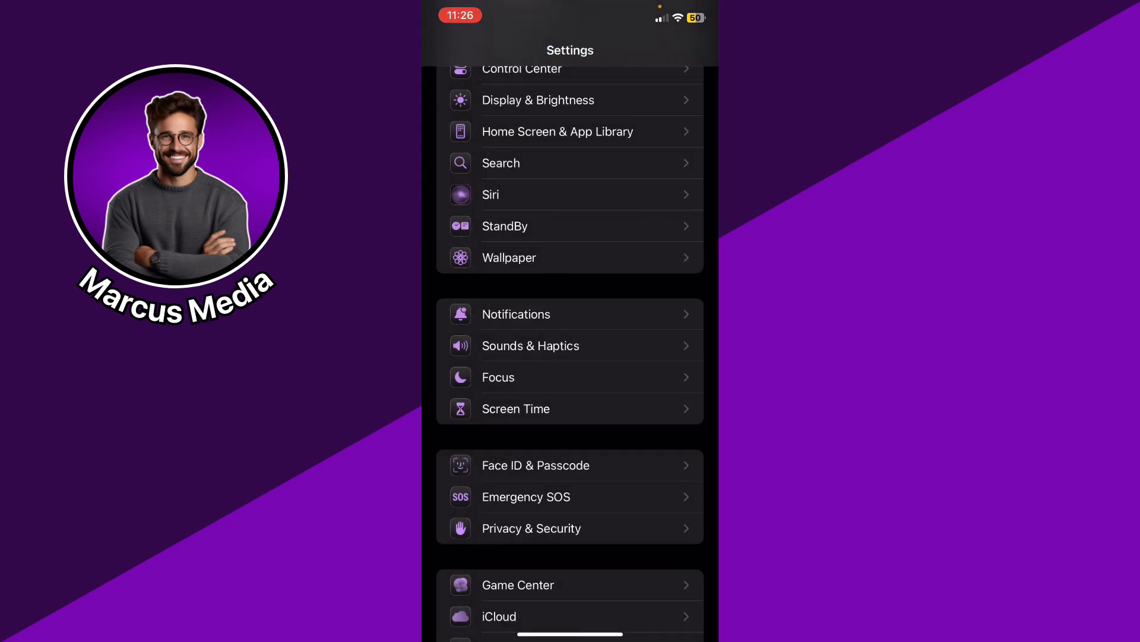
pyautogui.click(514, 314)
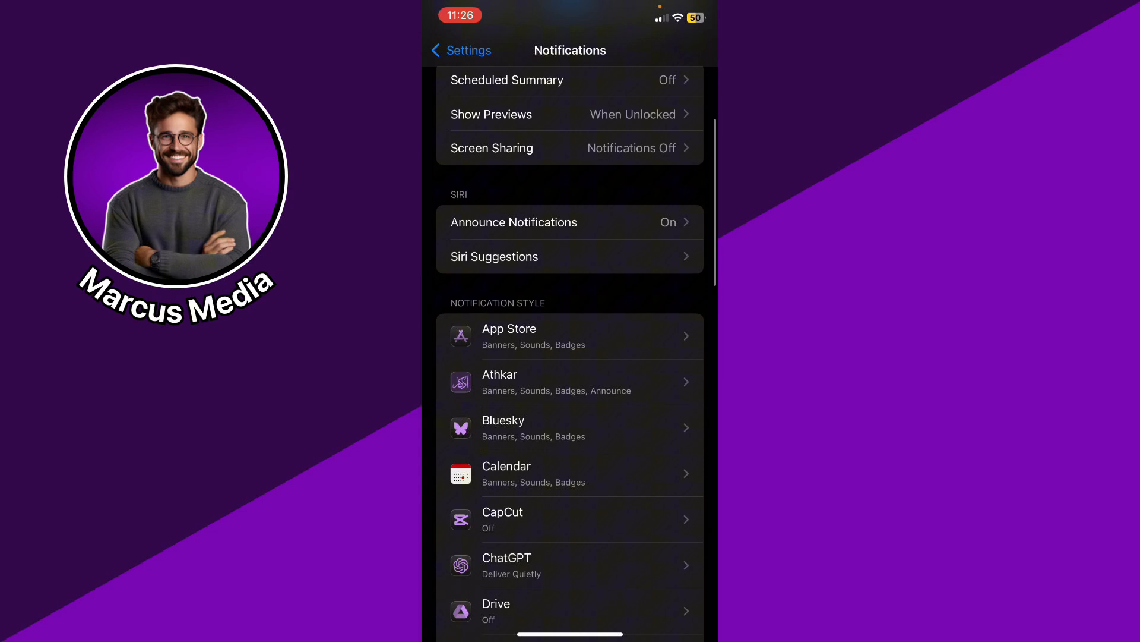
# Check Bluesky's notification style entry showing Banners, Sounds and Badges
pyautogui.click(569, 428)
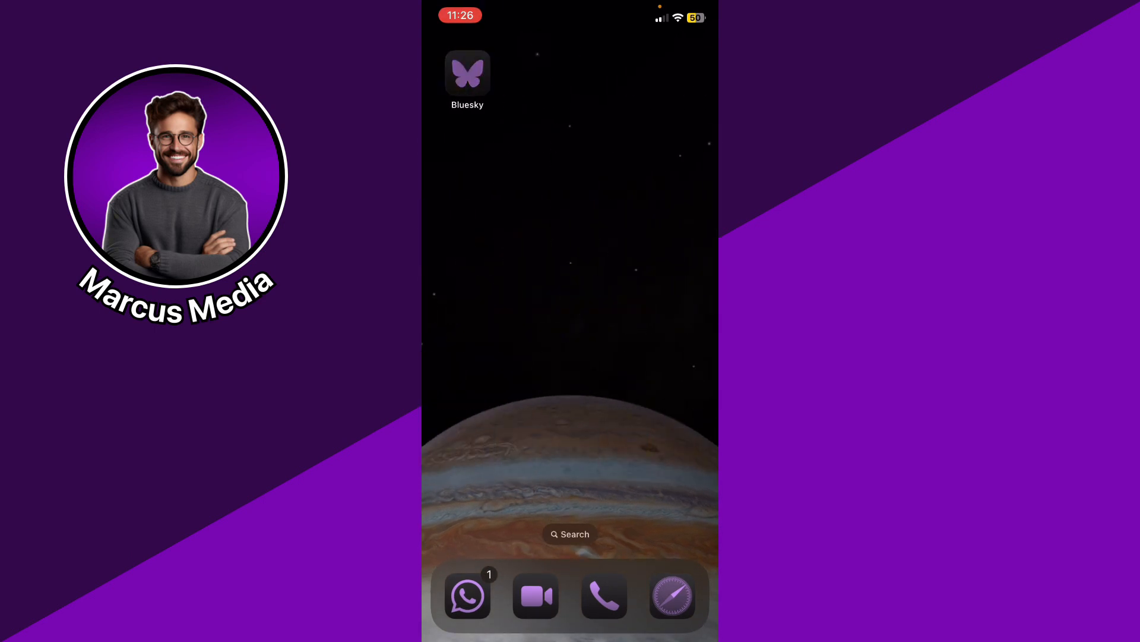
# Verify priority notifications remain enabled in Bluesky, then return to the Discover feed
pyautogui.click(468, 73)
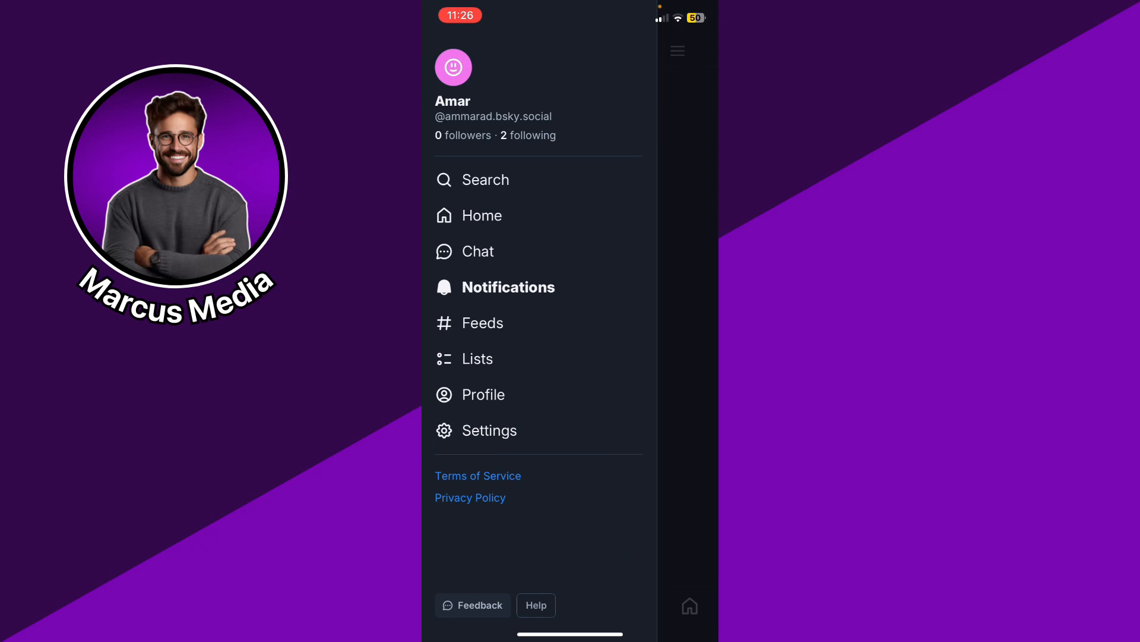
pyautogui.click(508, 287)
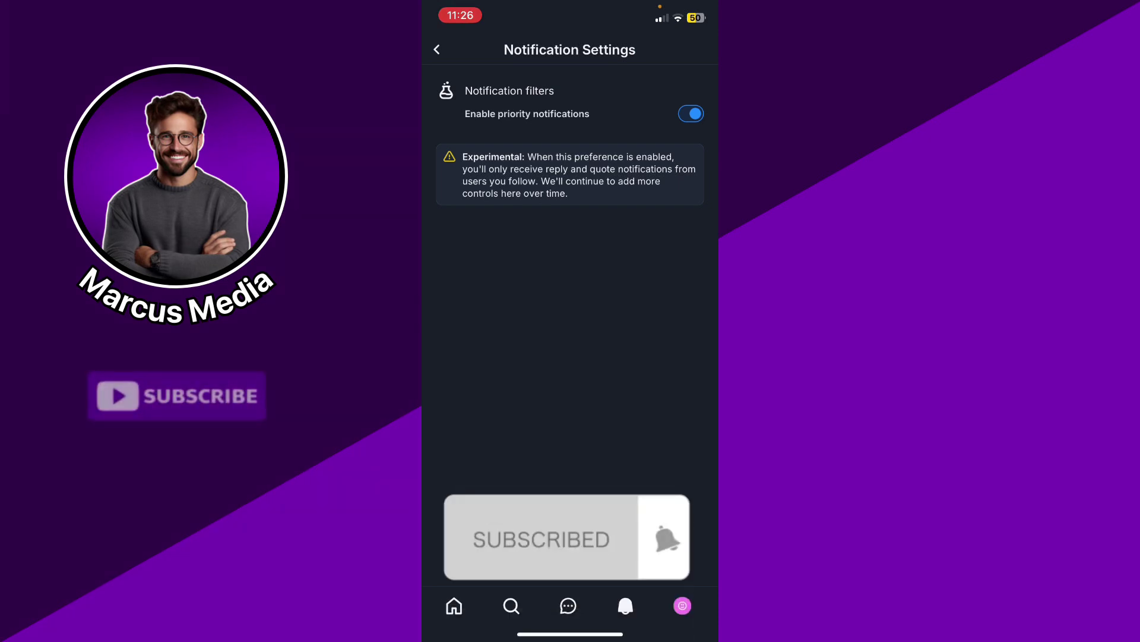
pyautogui.click(437, 50)
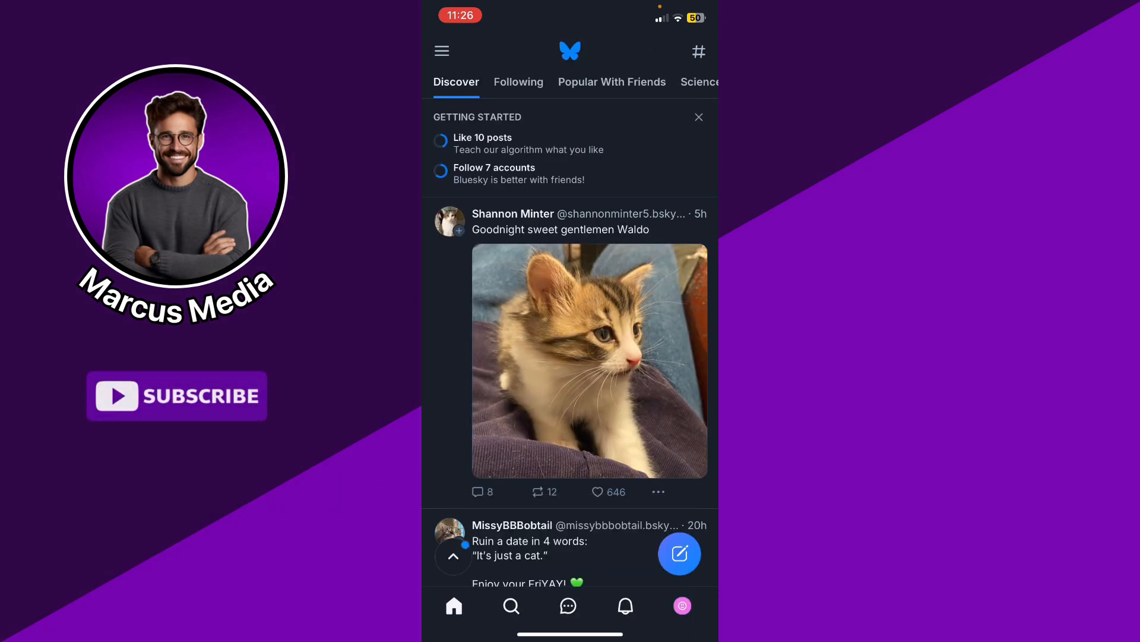